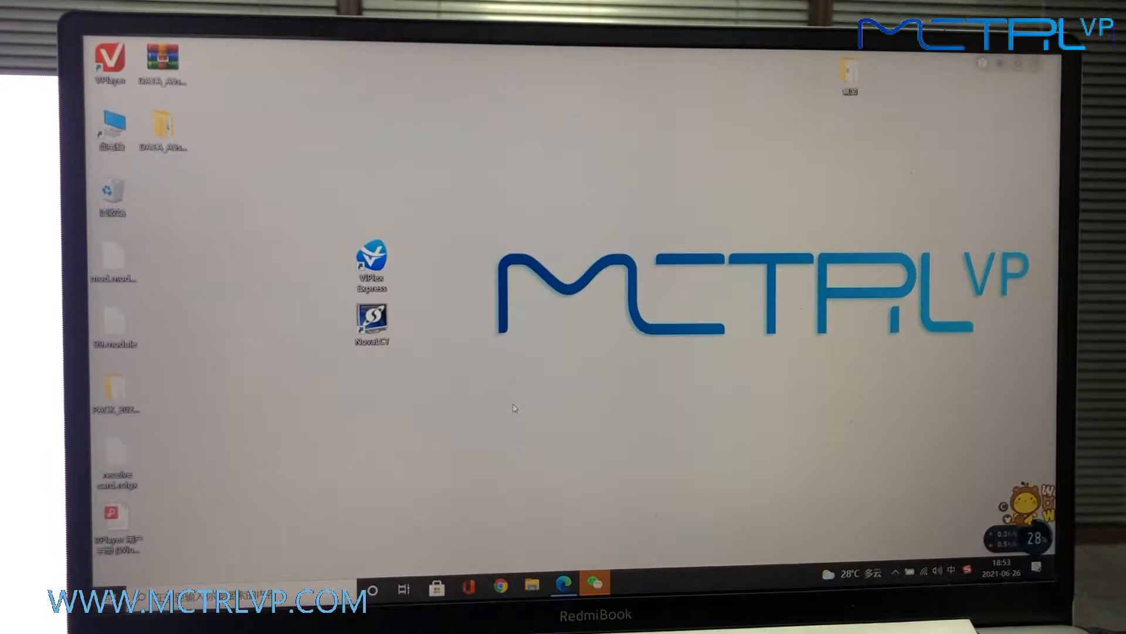
- Launch ViPlex Express and dismiss the working-mode tip to reach the solutions list
{"action": "double_click", "coordinate": [370, 262]}
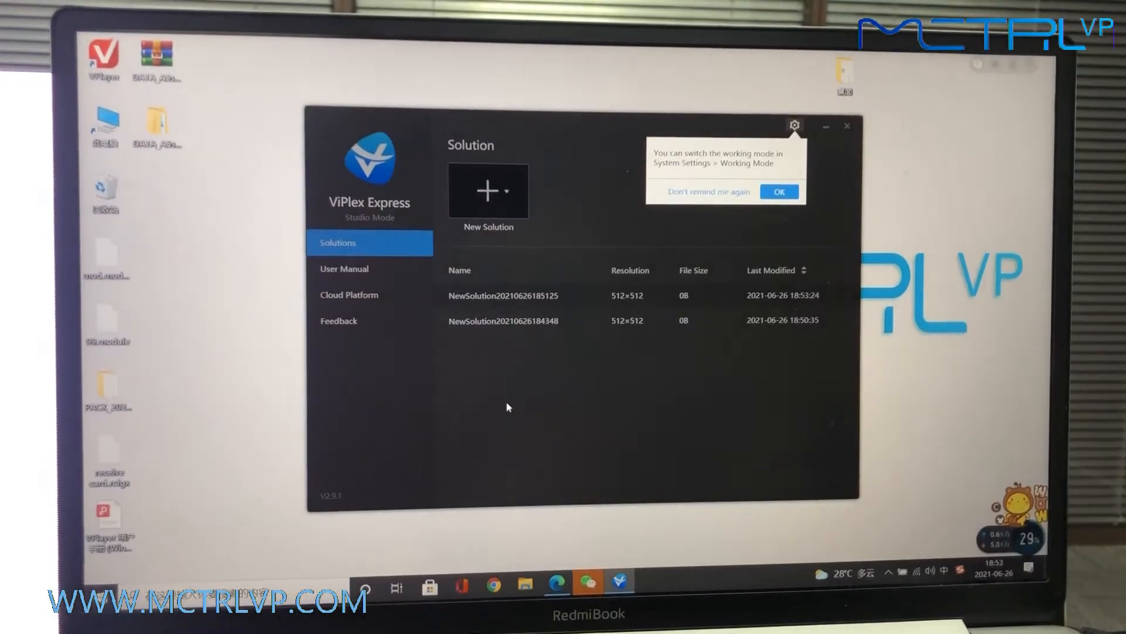
{"action": "left_click", "coordinate": [779, 192]}
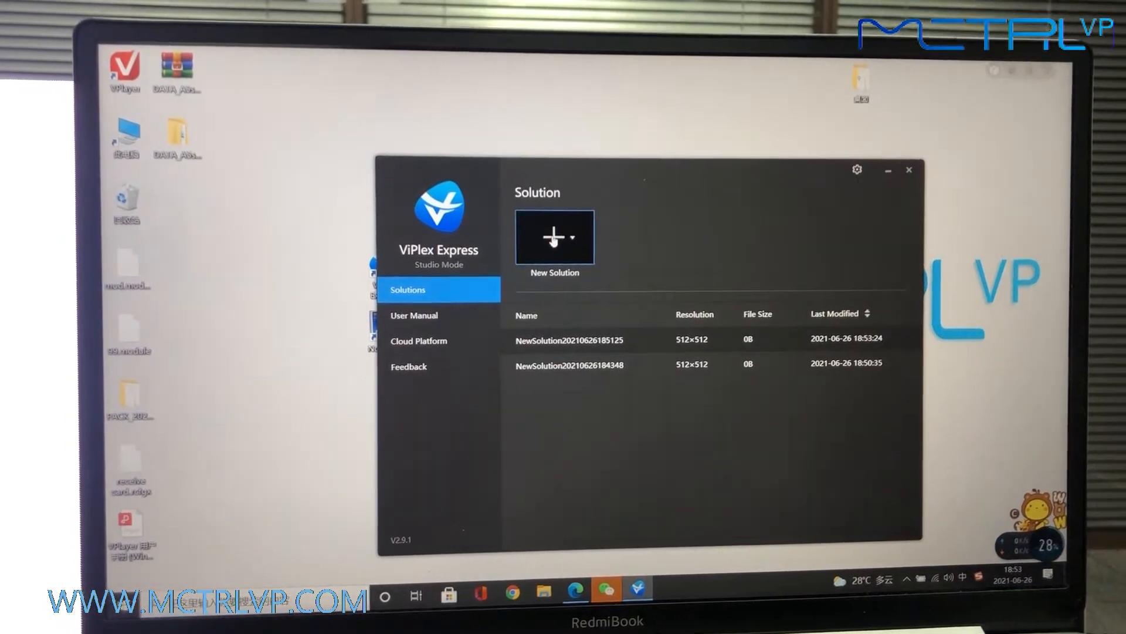
- Start a new 512×512 solution with a bordered 256×256 general window
{"action": "left_click", "coordinate": [575, 237]}
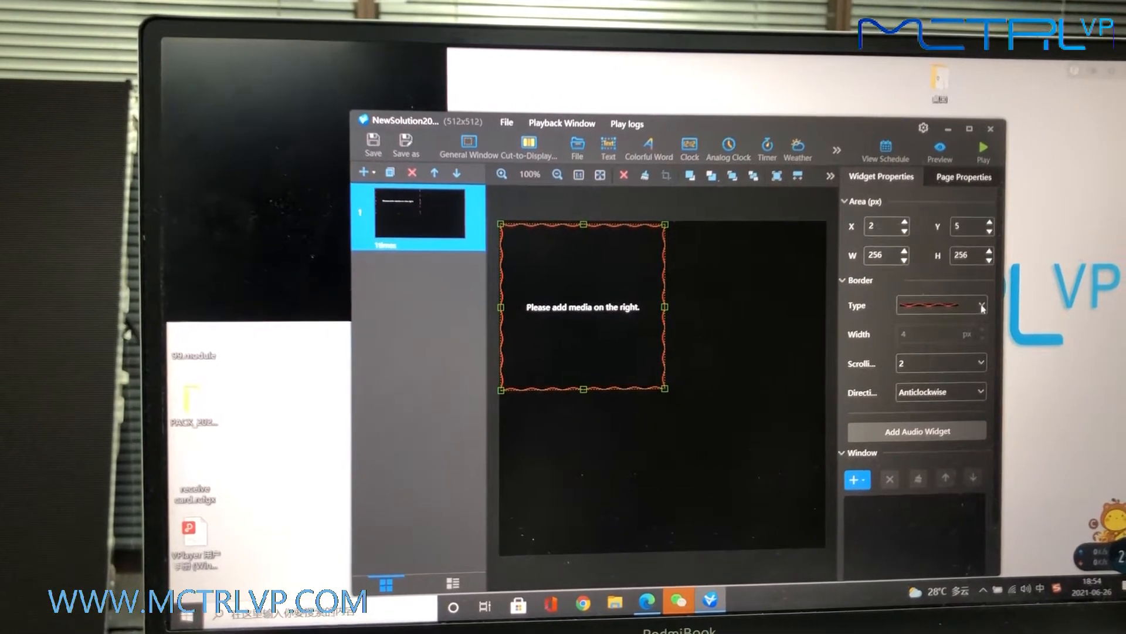
- Give the window the multicolour red, yellow and green arrow border
{"action": "left_click", "coordinate": [982, 306]}
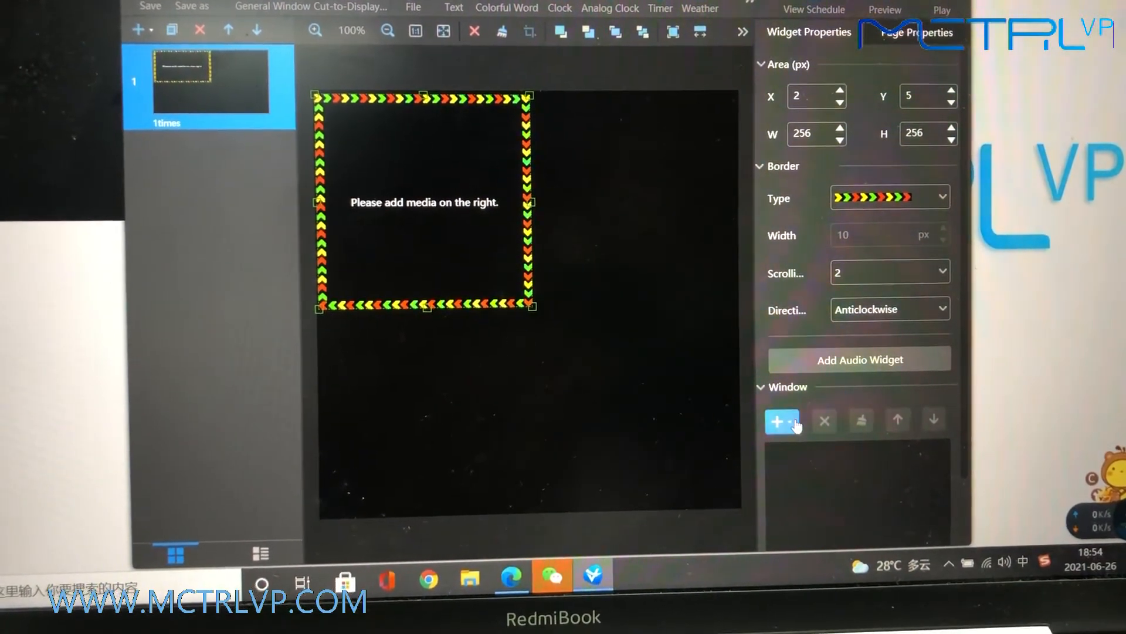
- Choose File from the window's add-media menu to open the file browser
{"action": "left_click", "coordinate": [779, 420]}
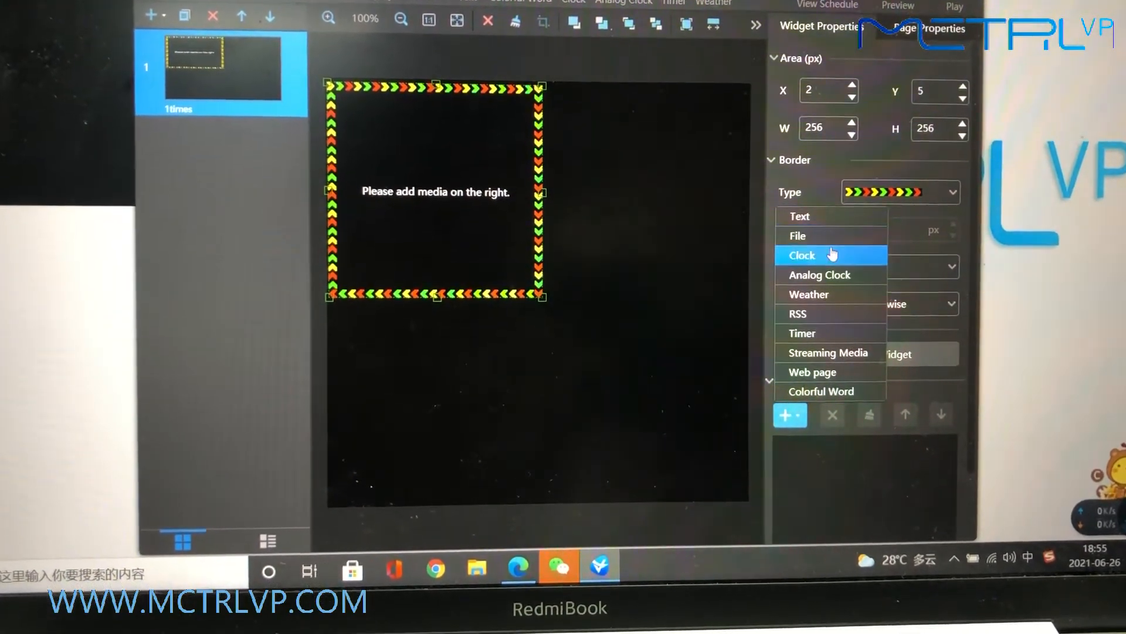
{"action": "mouse_move", "coordinate": [830, 290]}
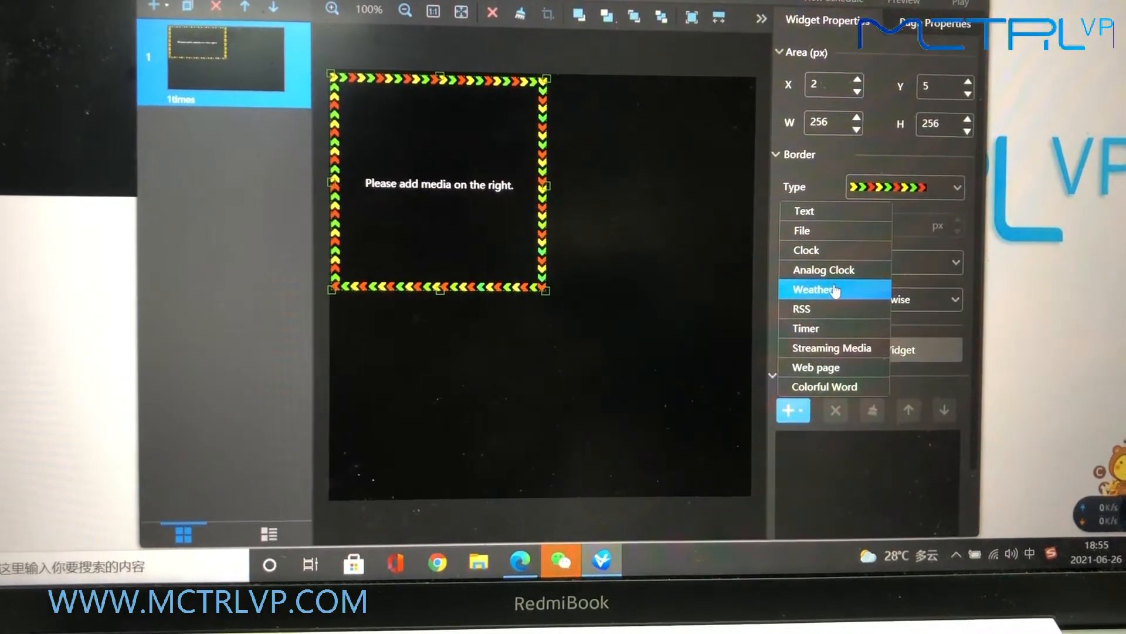
{"action": "mouse_move", "coordinate": [825, 232]}
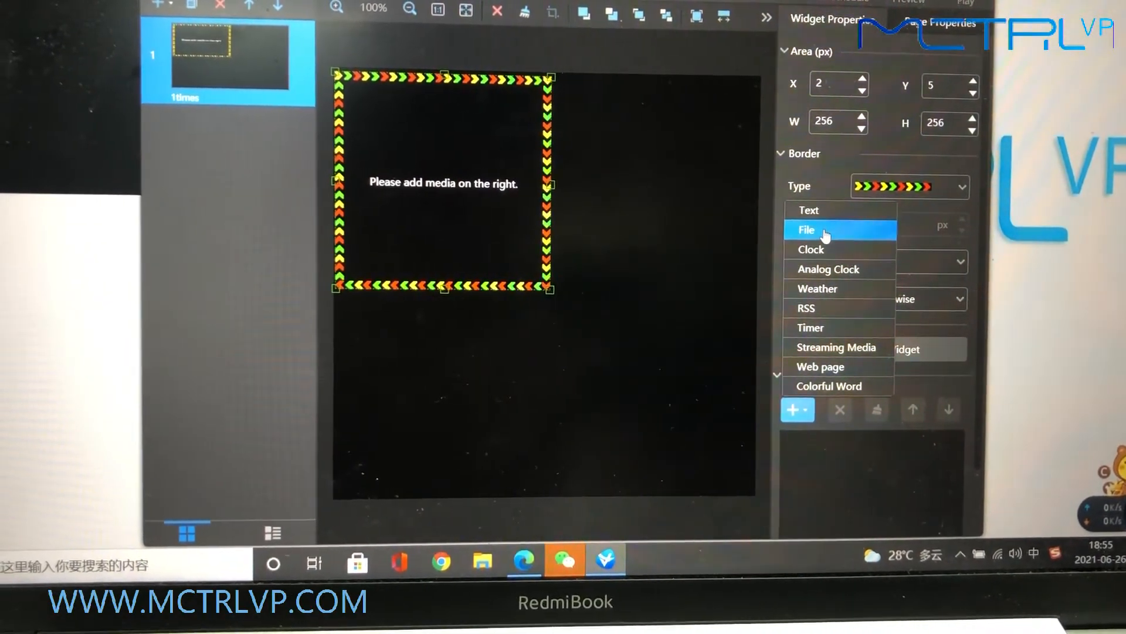
{"action": "left_click", "coordinate": [806, 230]}
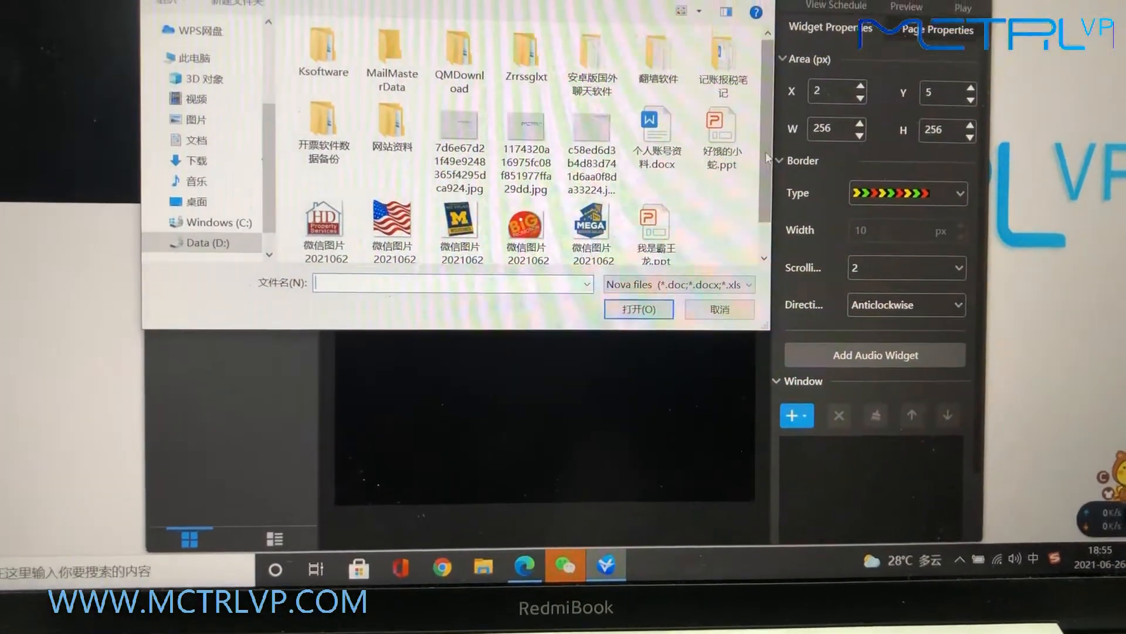
- Load the waving American flag PNG as the window's first media item
{"action": "left_click", "coordinate": [392, 220]}
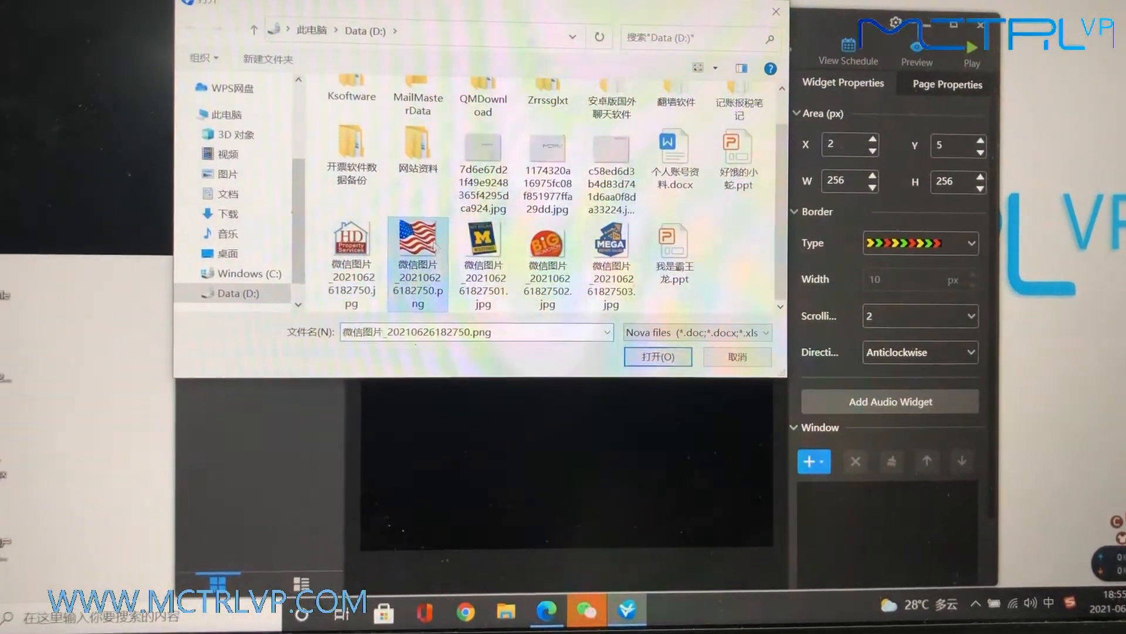
{"action": "left_click", "coordinate": [658, 357]}
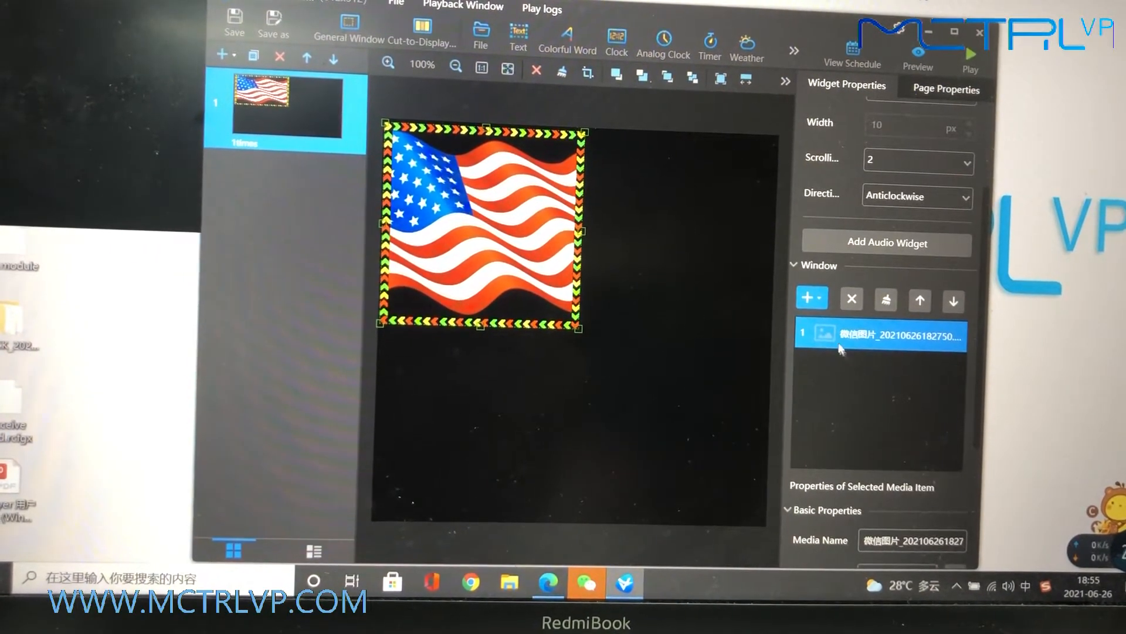
- Add a Clock showing date, weekday and time as the second media item
{"action": "left_click", "coordinate": [811, 298]}
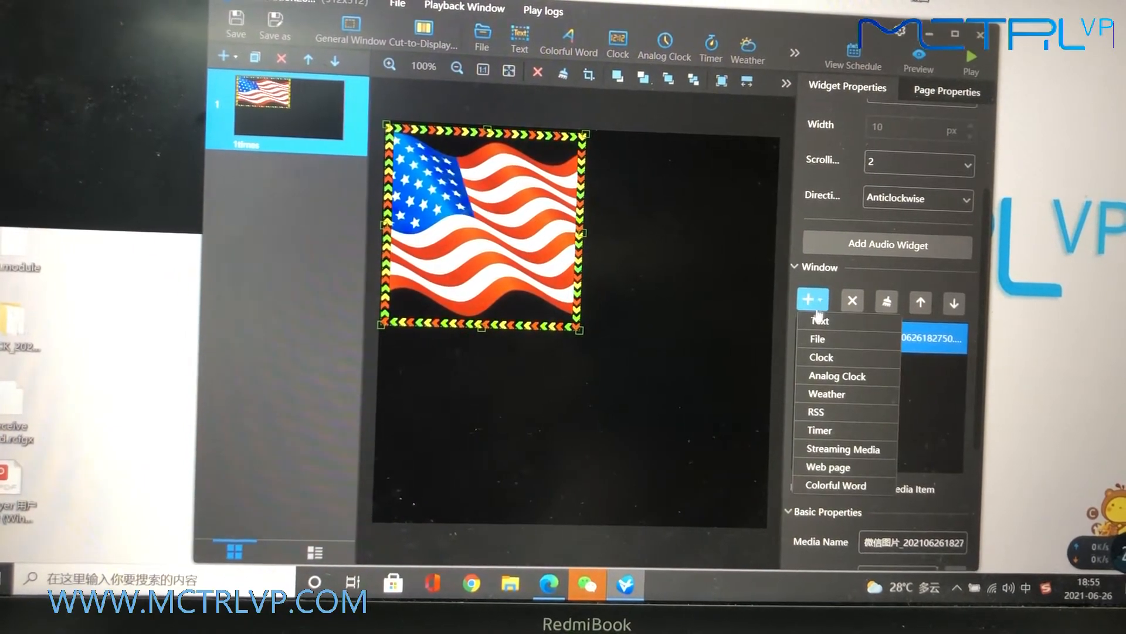
{"action": "mouse_move", "coordinate": [827, 356]}
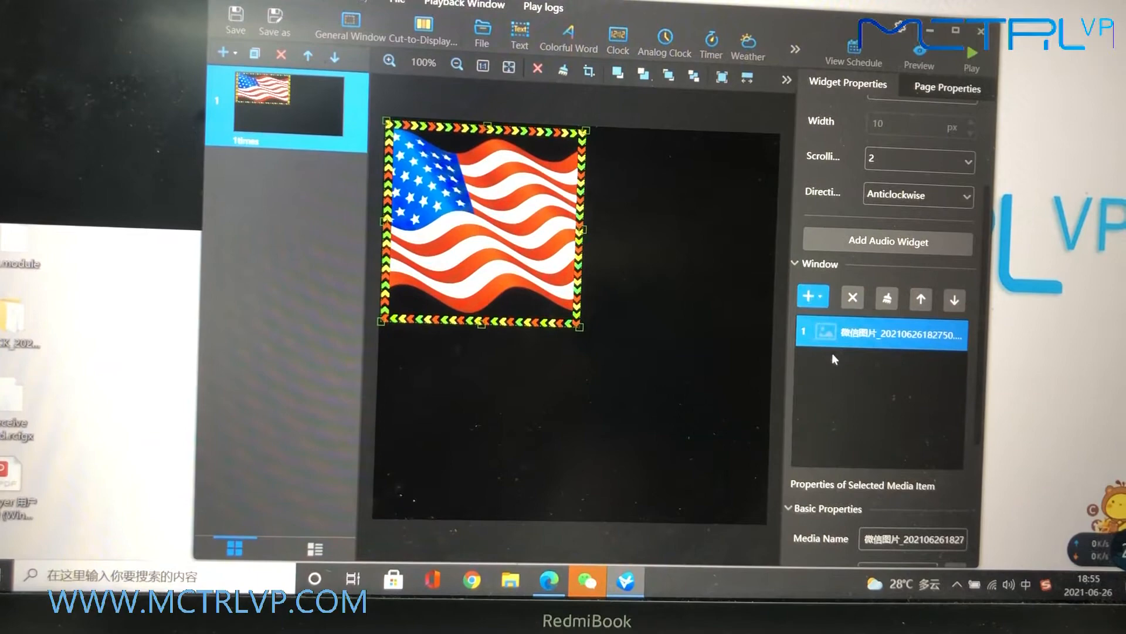
{"action": "left_click", "coordinate": [617, 38]}
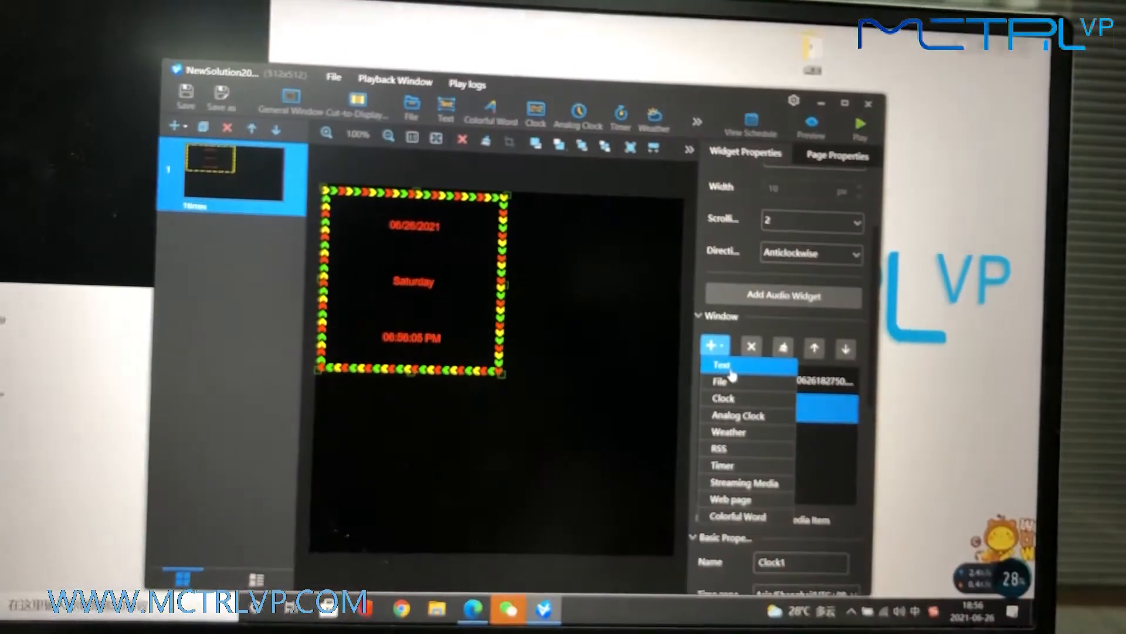
- Add a Text media item and begin its text with 'welcome to'
{"action": "left_click", "coordinate": [723, 366]}
{"action": "type", "text": "welcome to"}
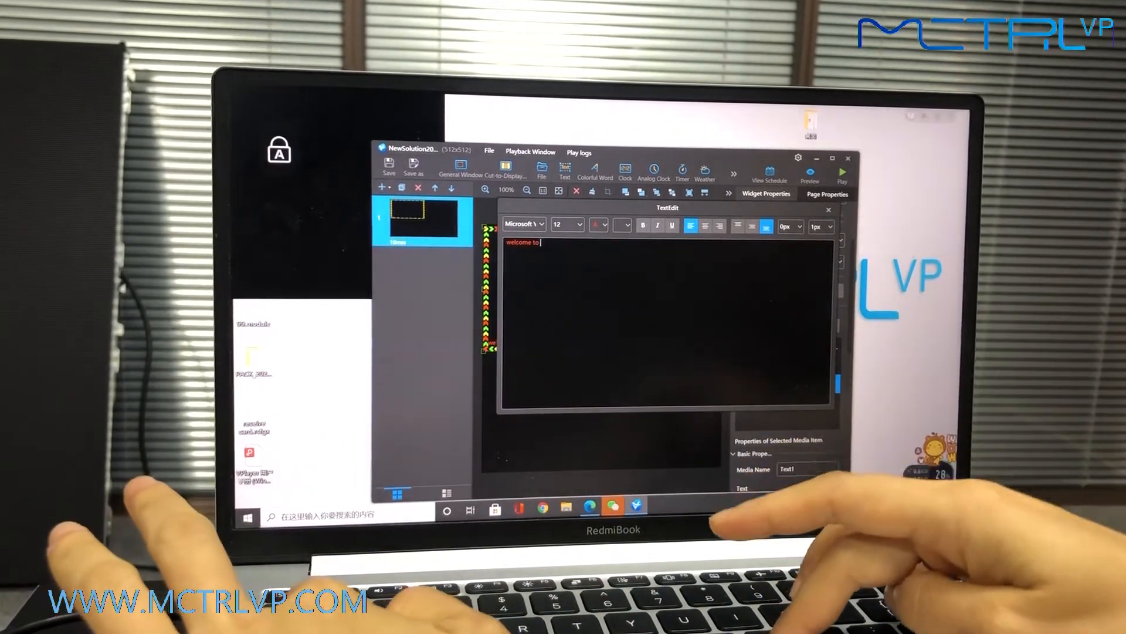
{"action": "type", "text": "Mctrlvp"}
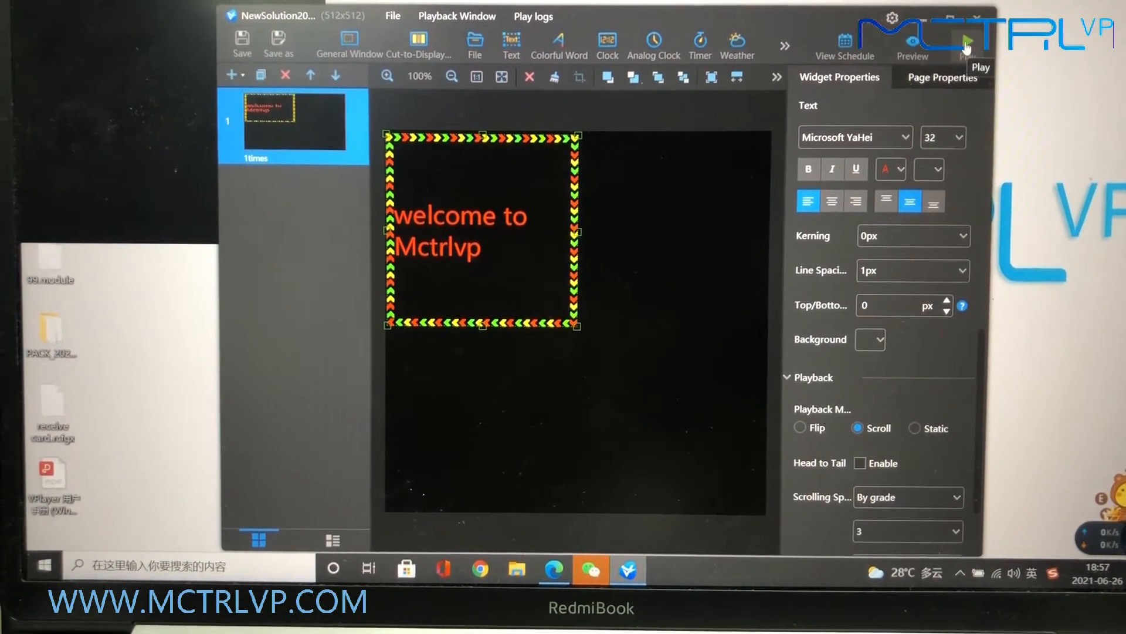
- Save and play the solution with the scrolling 'welcome to Mctrlvp' text
{"action": "left_click", "coordinate": [242, 44]}
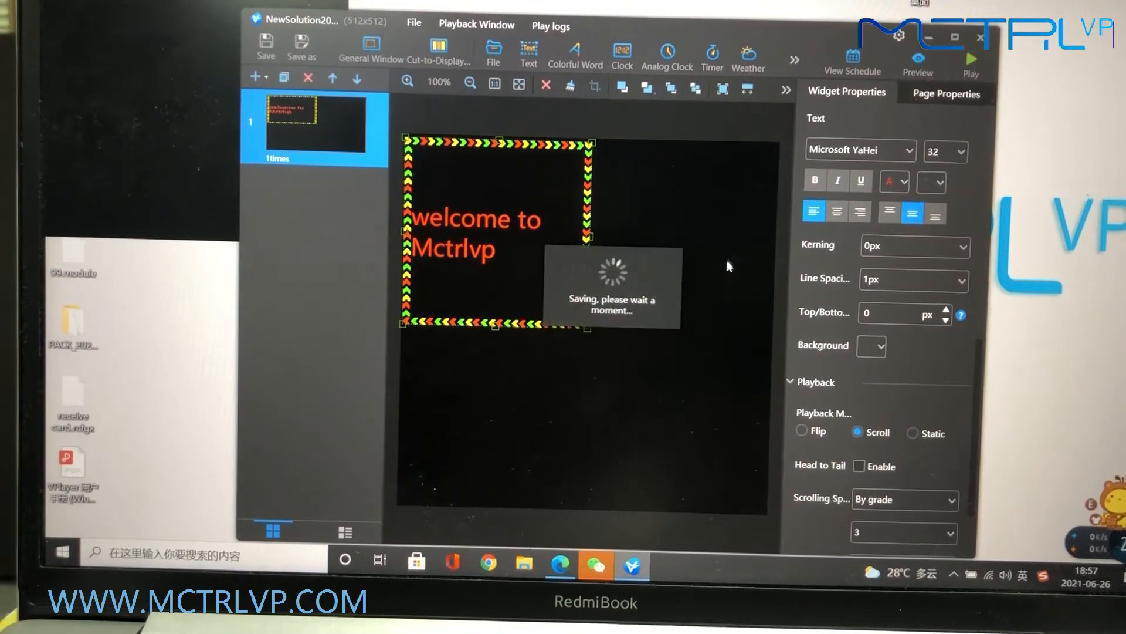